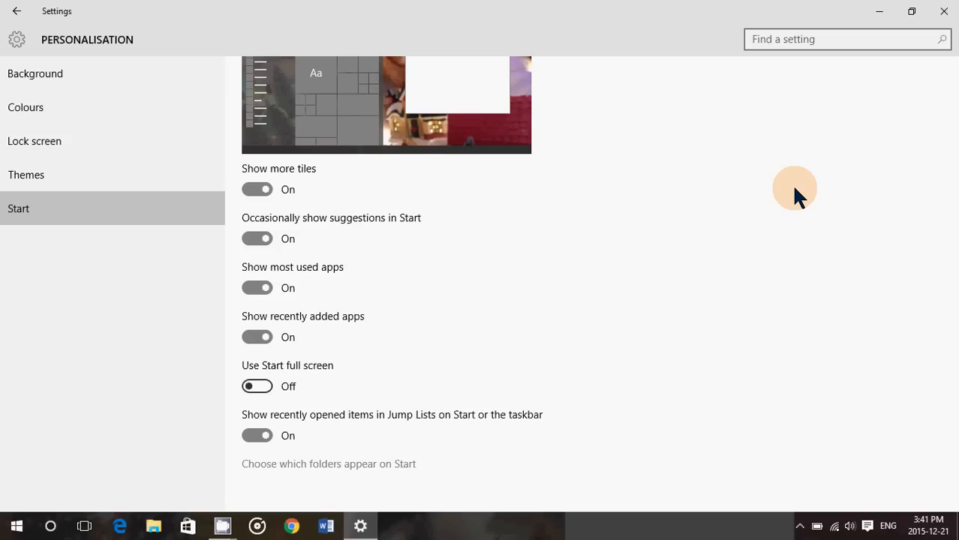
mouse_move(846, 462)
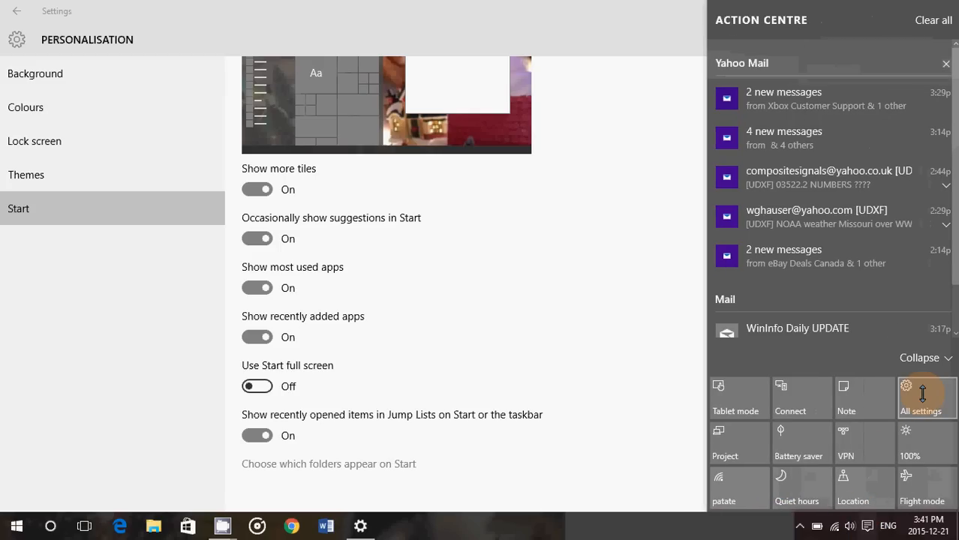
Return from the notifications panel to Settings > Personalisation > Start options
click(634, 256)
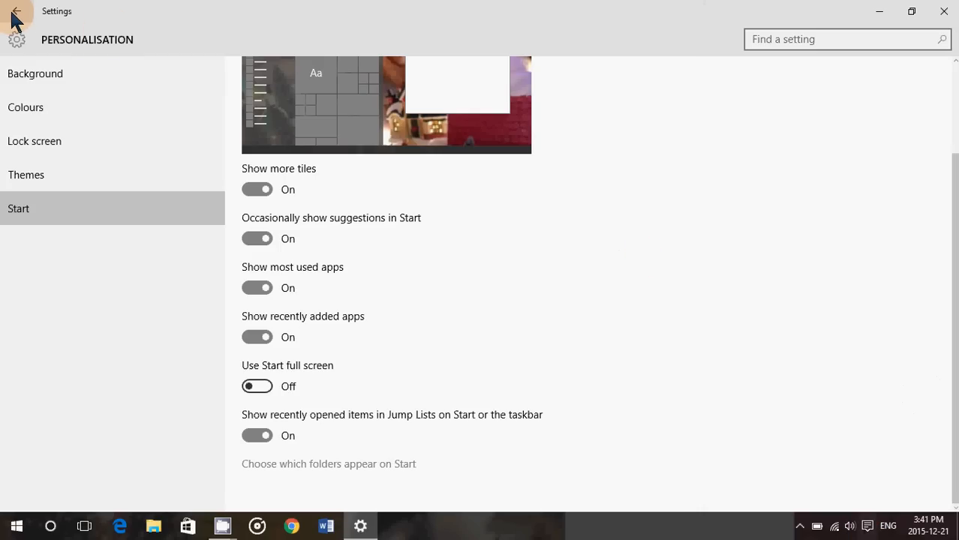
click(17, 11)
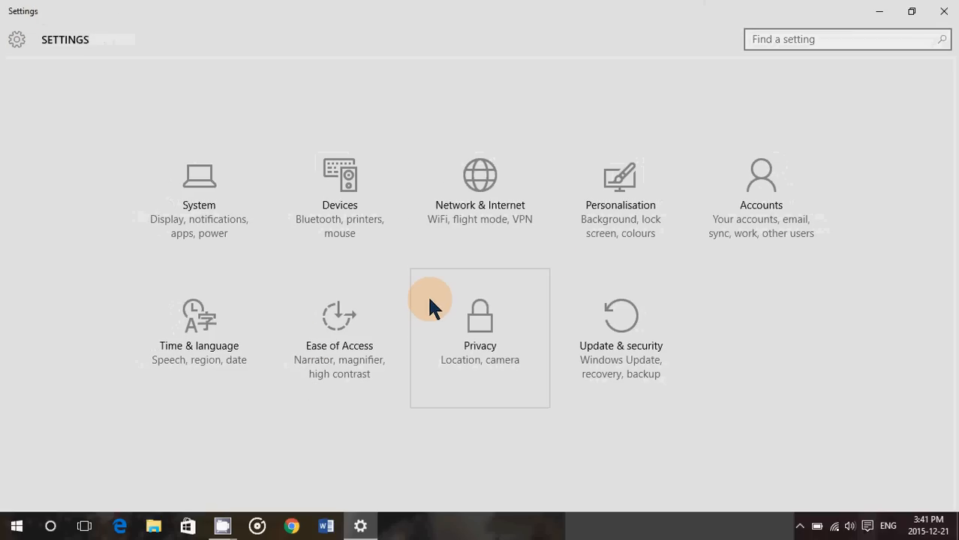
click(620, 180)
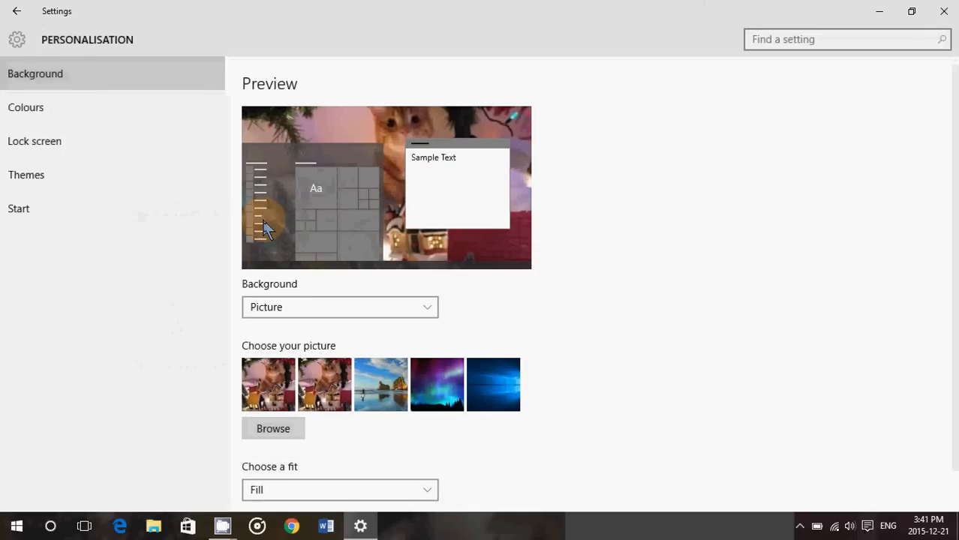
click(18, 209)
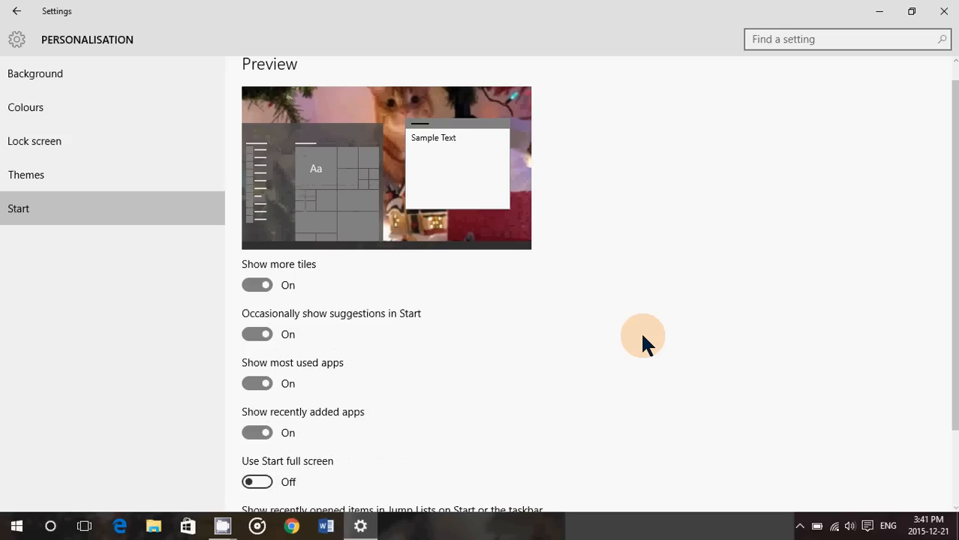
mouse_move(320, 308)
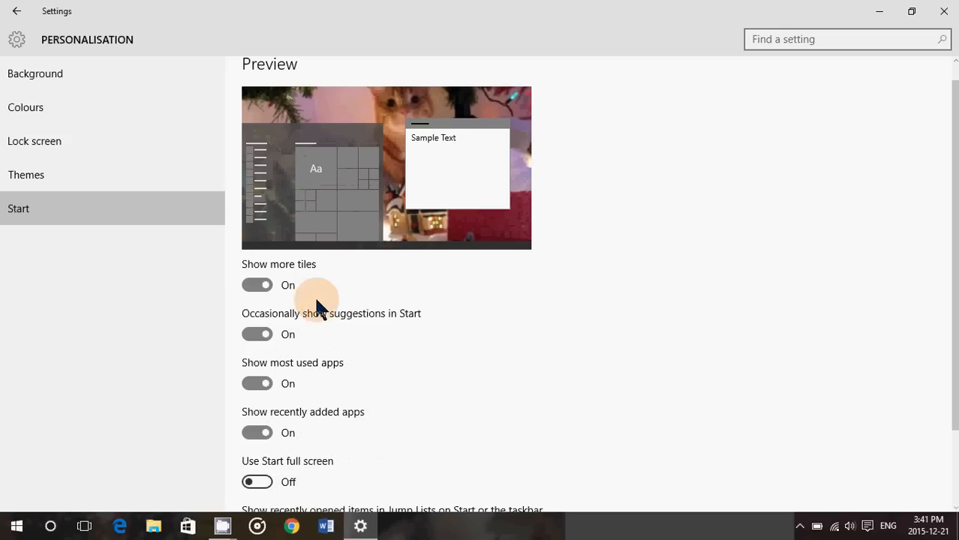
Switch 'Show more tiles' Off then back On, previewing the Start menu each time
click(258, 286)
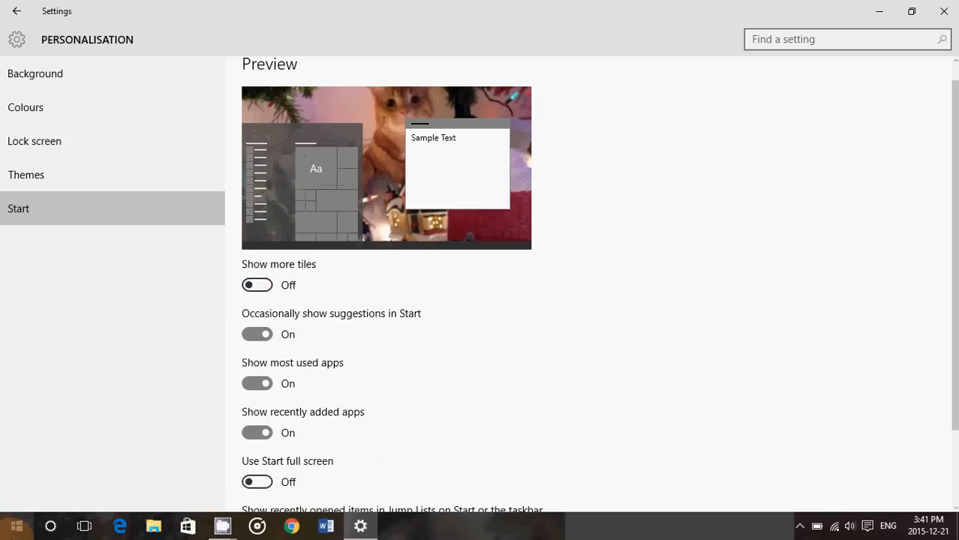
click(15, 525)
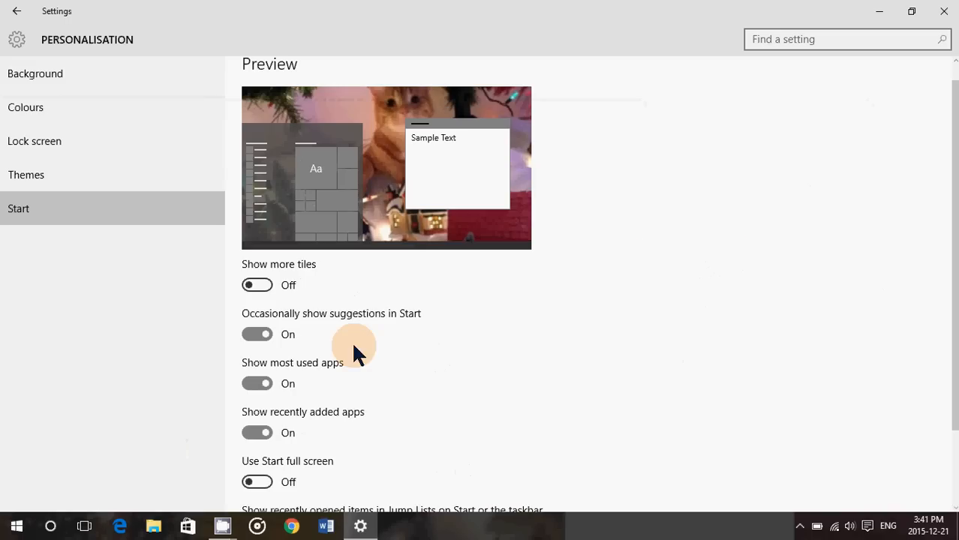
click(256, 285)
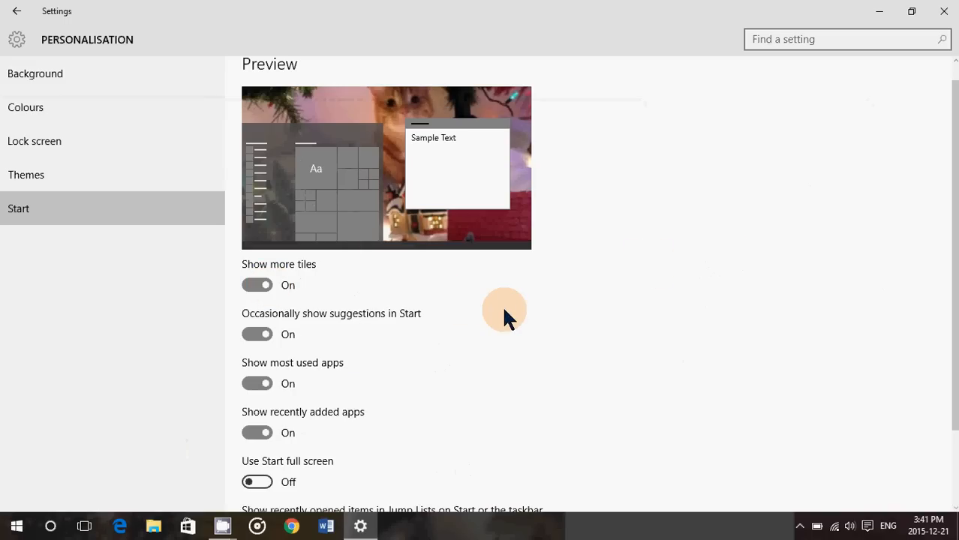
click(15, 525)
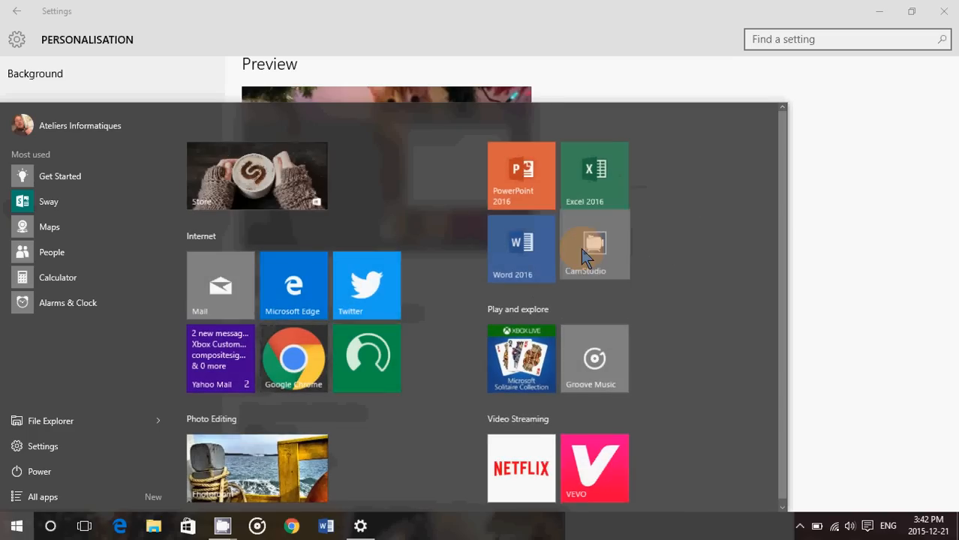
mouse_move(840, 233)
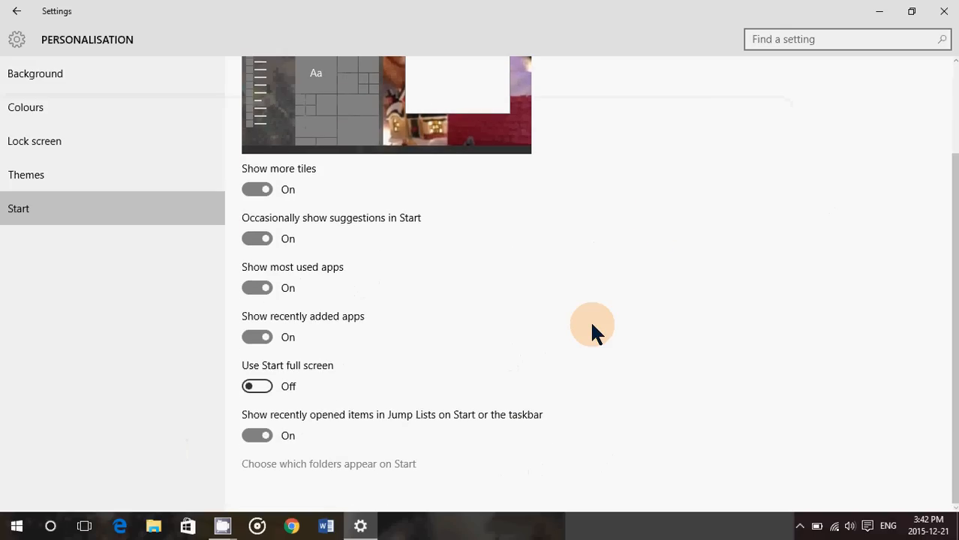
mouse_move(417, 228)
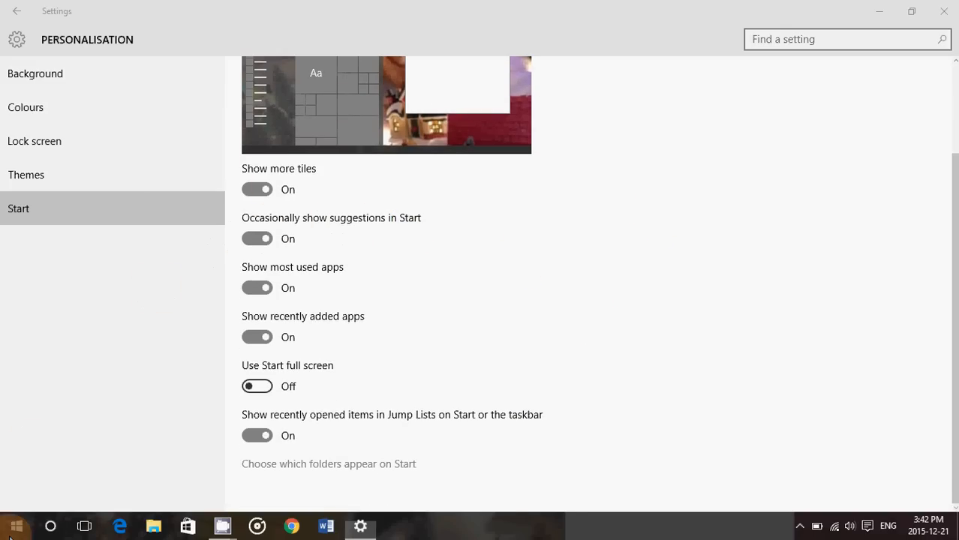
Switch 'Show most used apps' Off then back On, previewing the Start menu each time
click(15, 525)
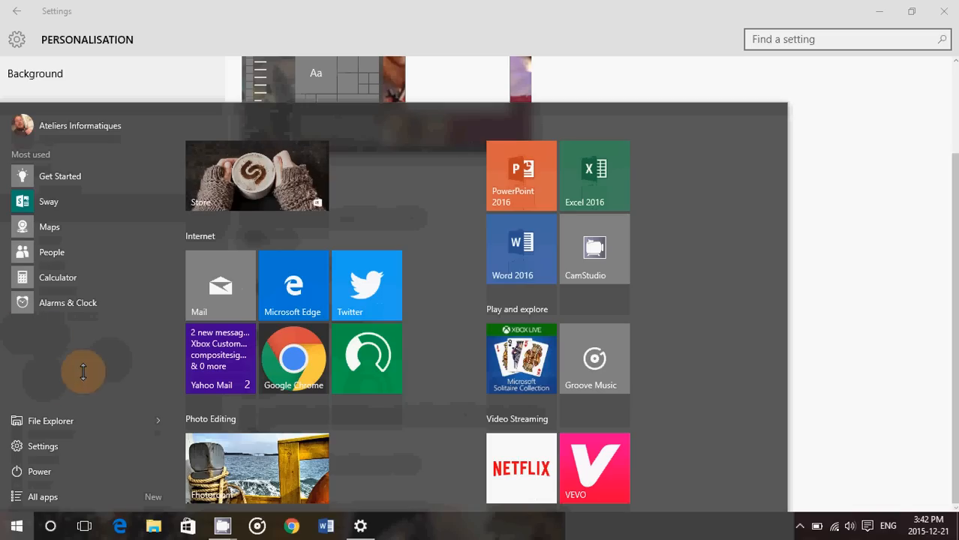
mouse_move(43, 351)
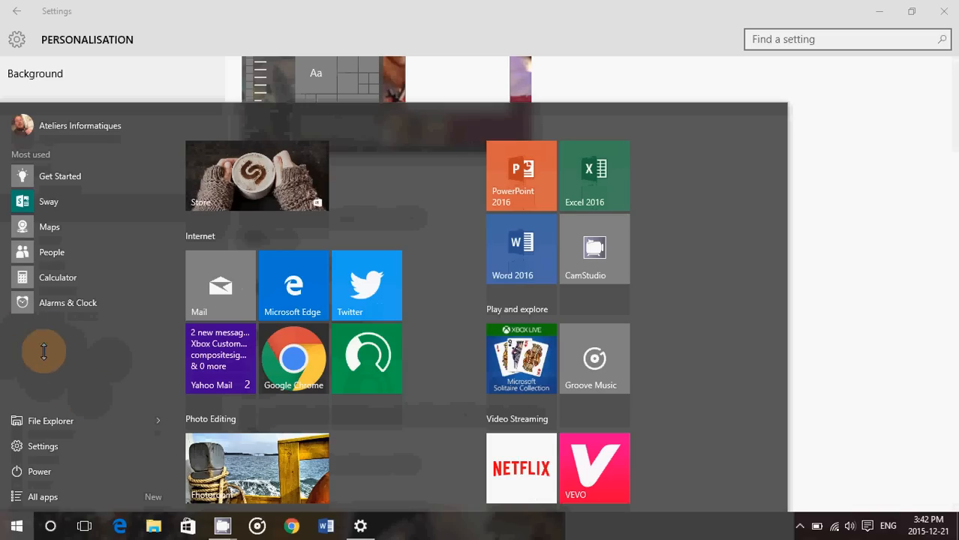
mouse_move(93, 353)
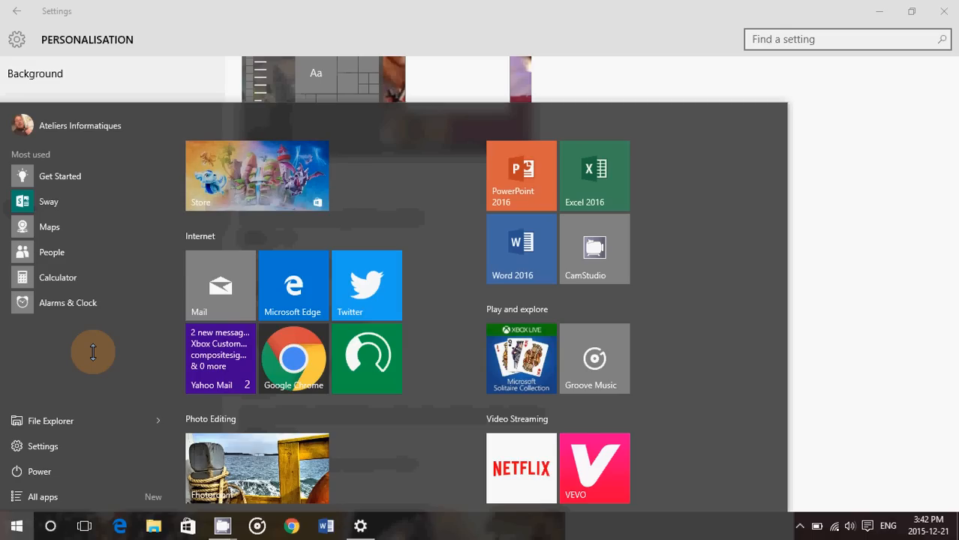
mouse_move(534, 258)
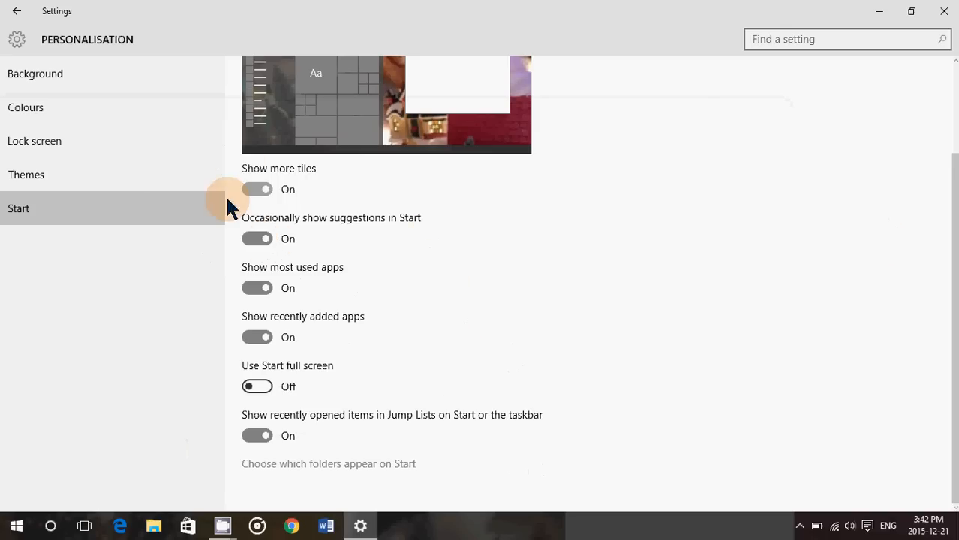
mouse_move(12, 525)
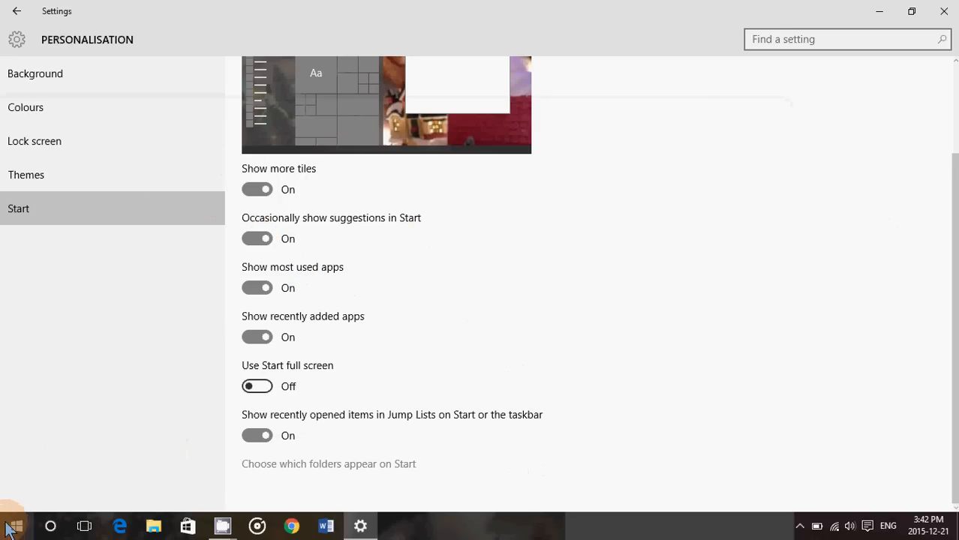
click(17, 525)
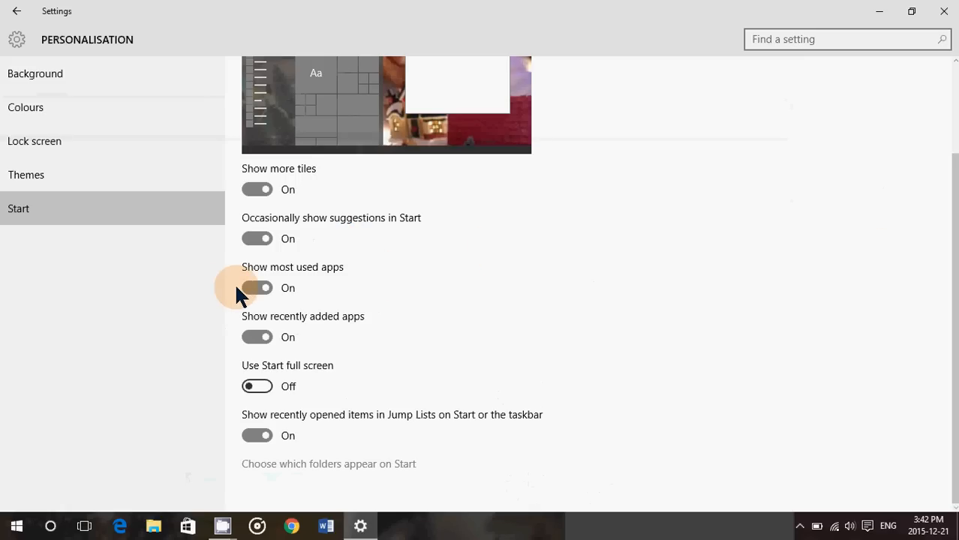
click(258, 288)
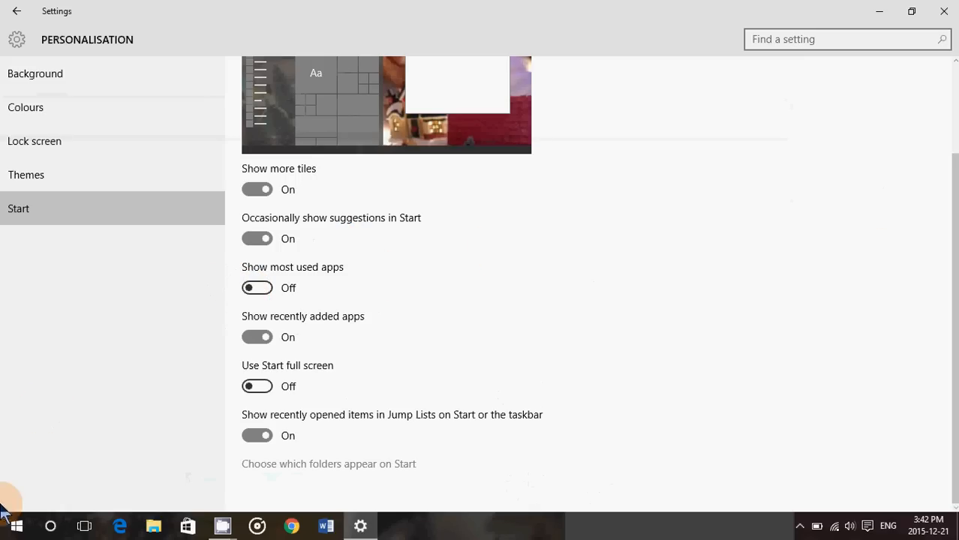
click(15, 526)
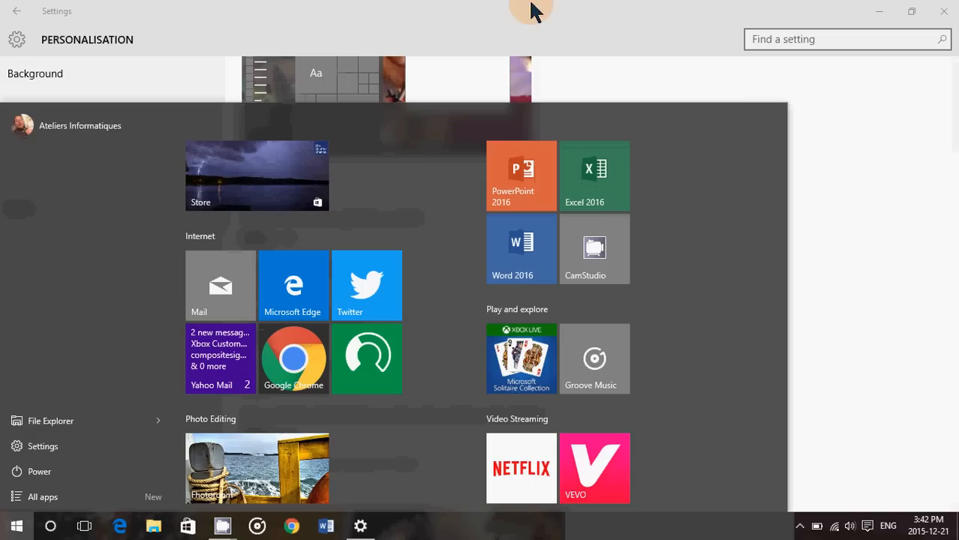
mouse_move(921, 224)
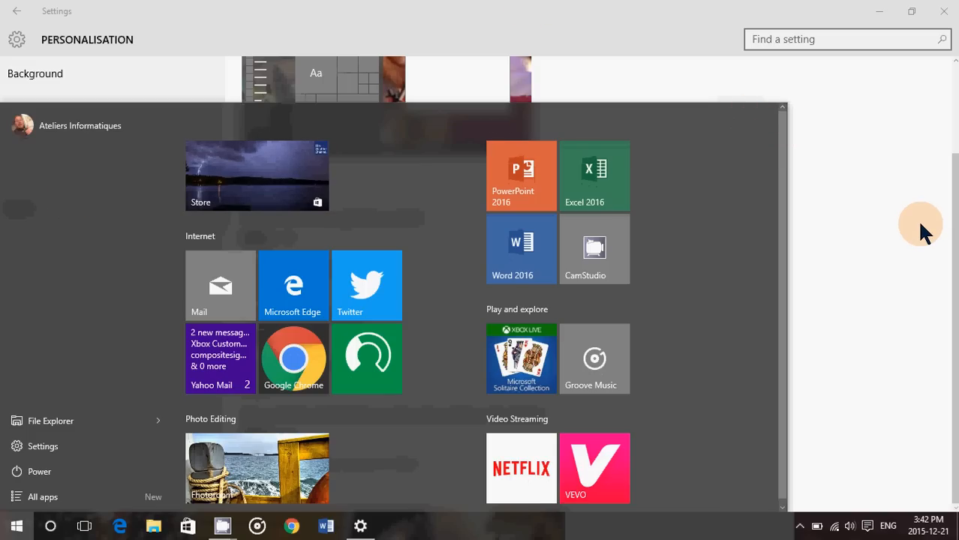
mouse_move(384, 528)
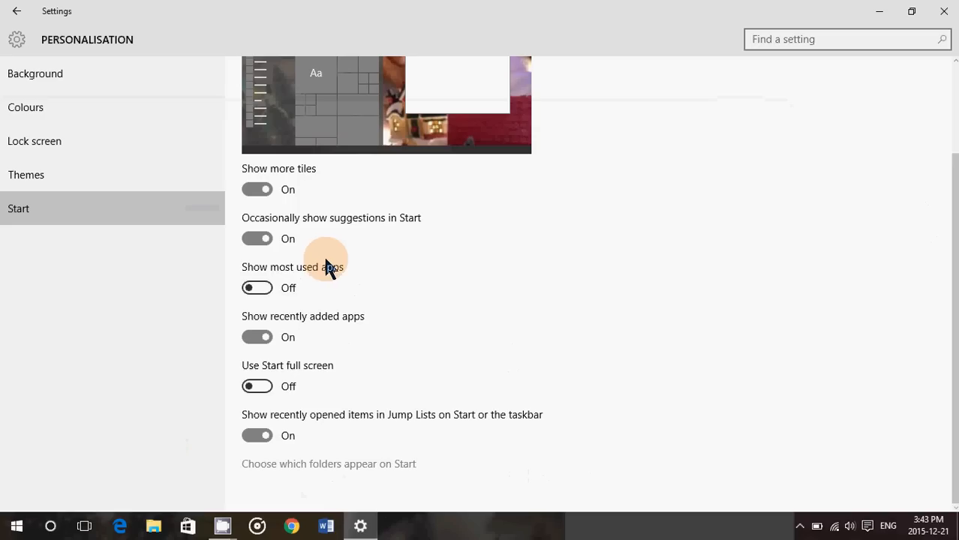
click(257, 288)
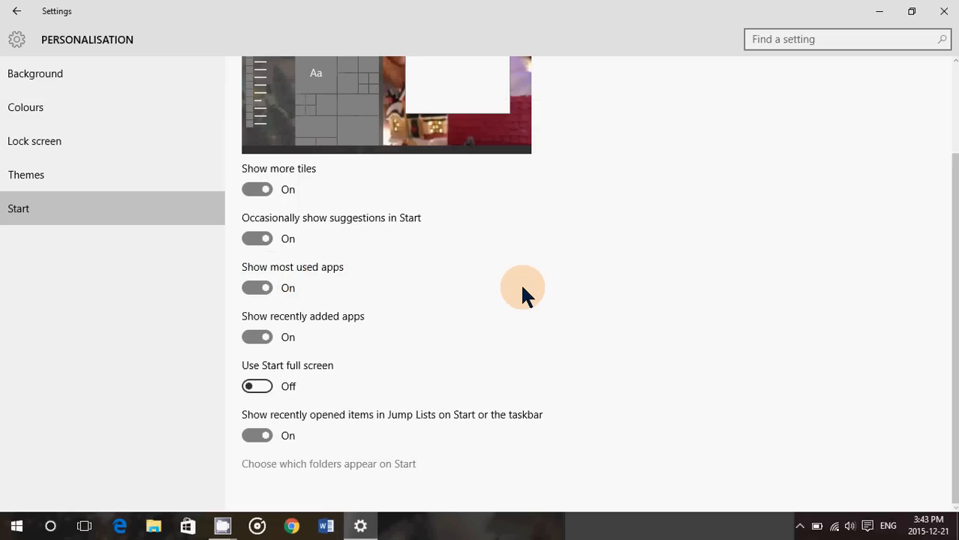
mouse_move(514, 346)
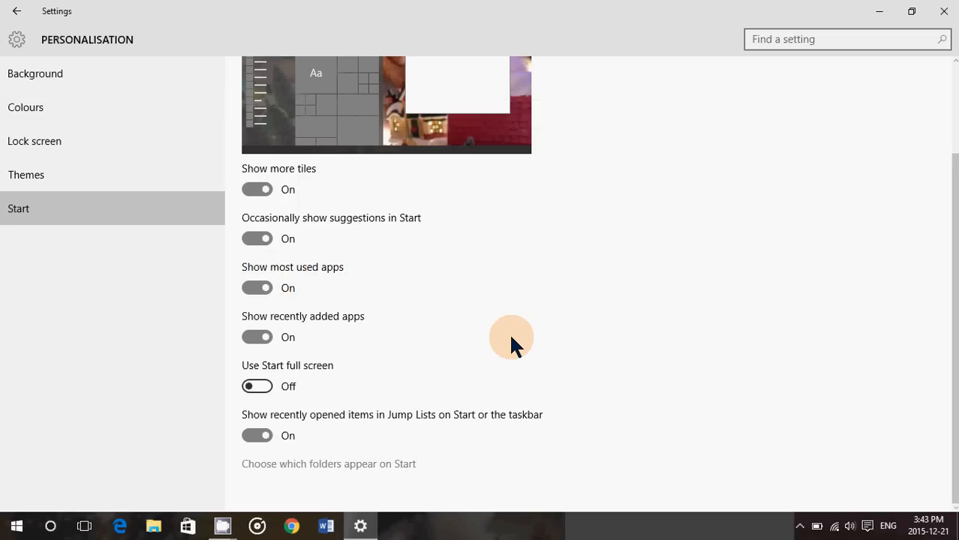
mouse_move(408, 309)
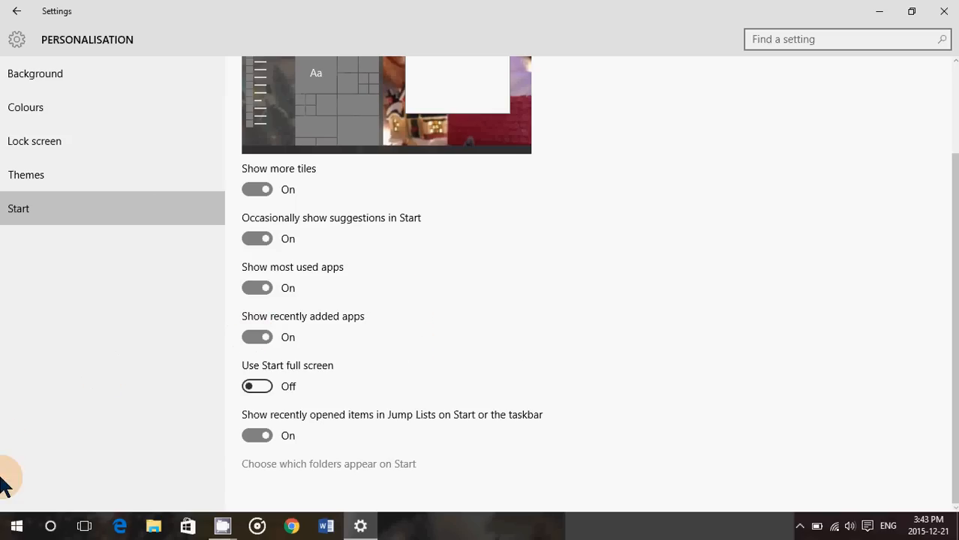
click(15, 525)
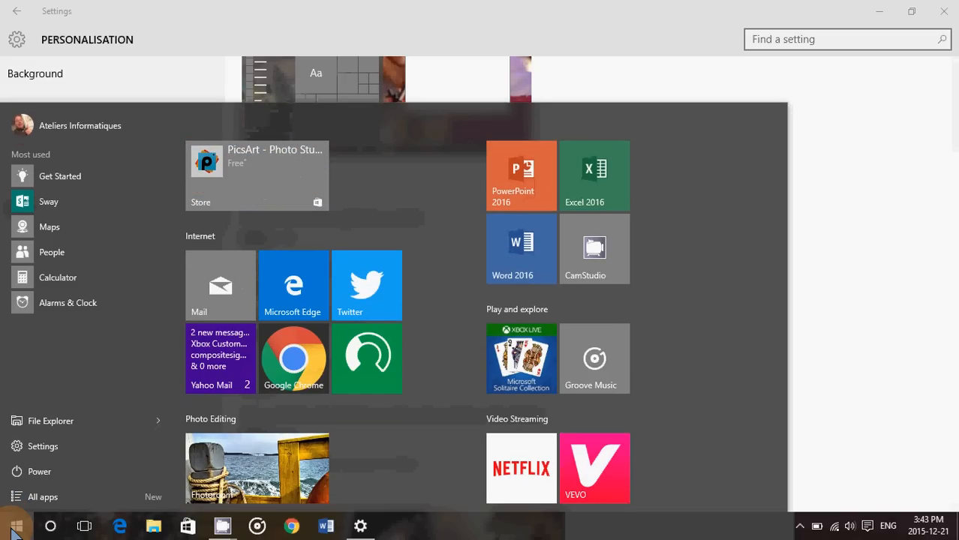
mouse_move(84, 365)
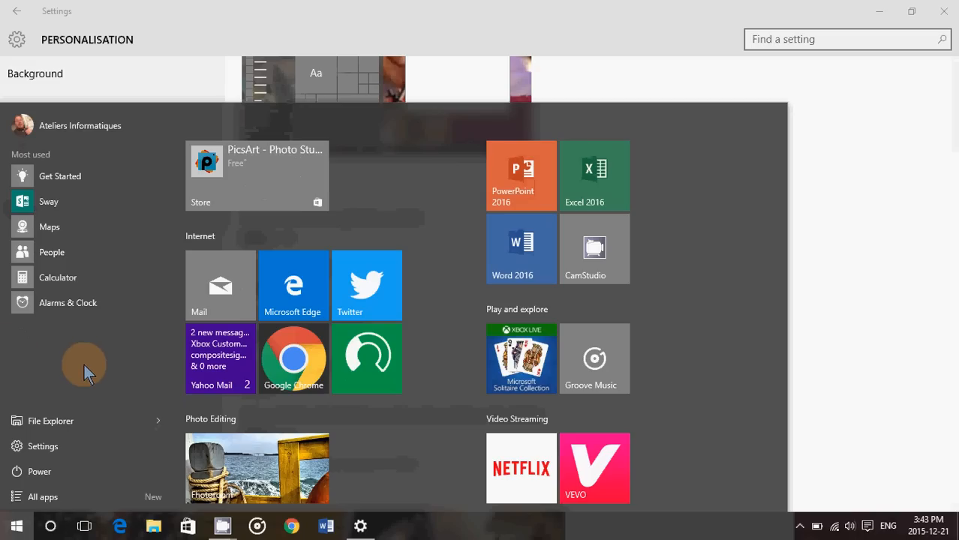
mouse_move(117, 353)
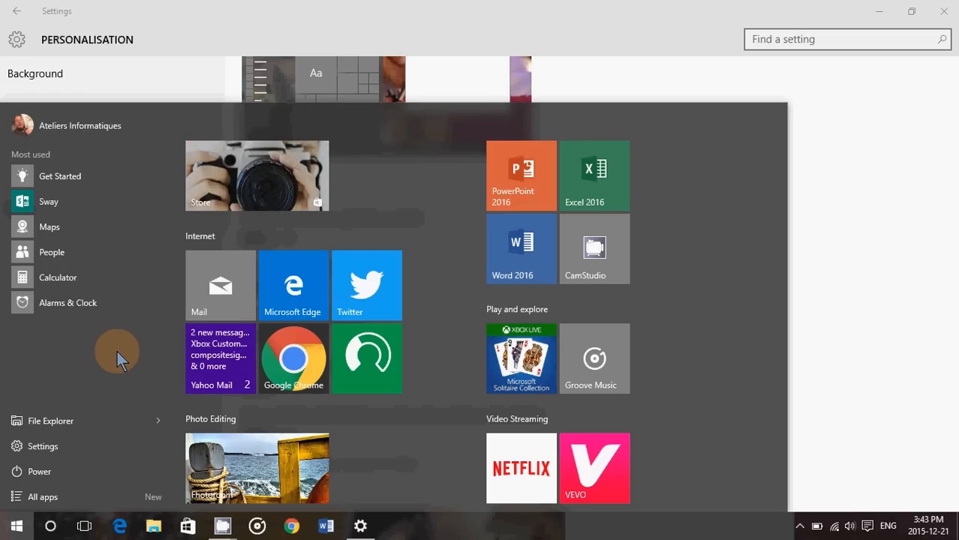
mouse_move(93, 420)
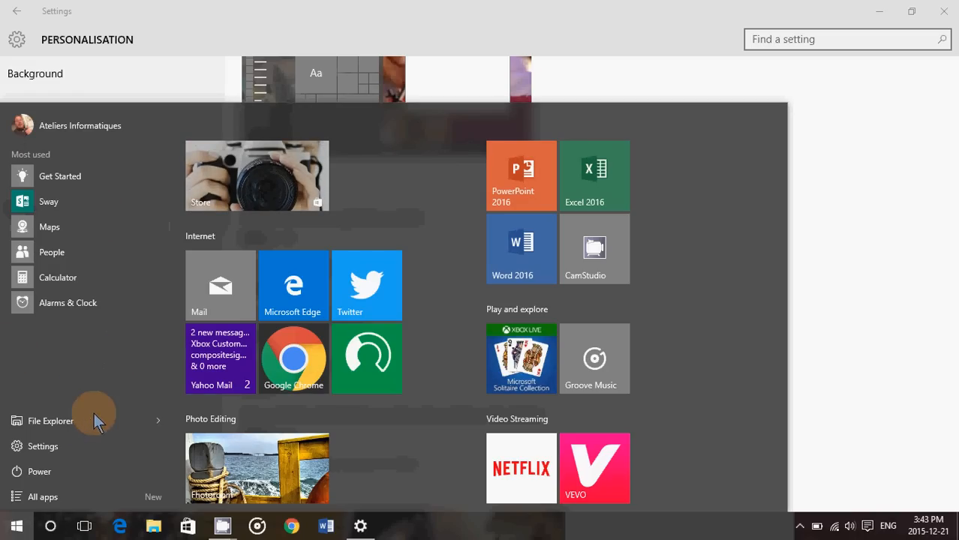
Switch 'Use Start full screen' On and preview the full-screen Start menu
click(42, 497)
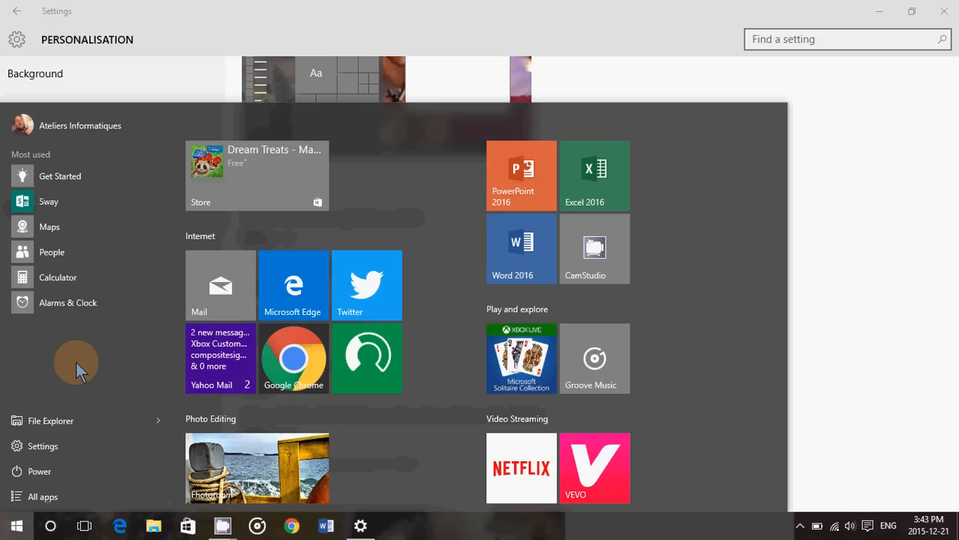
mouse_move(38, 362)
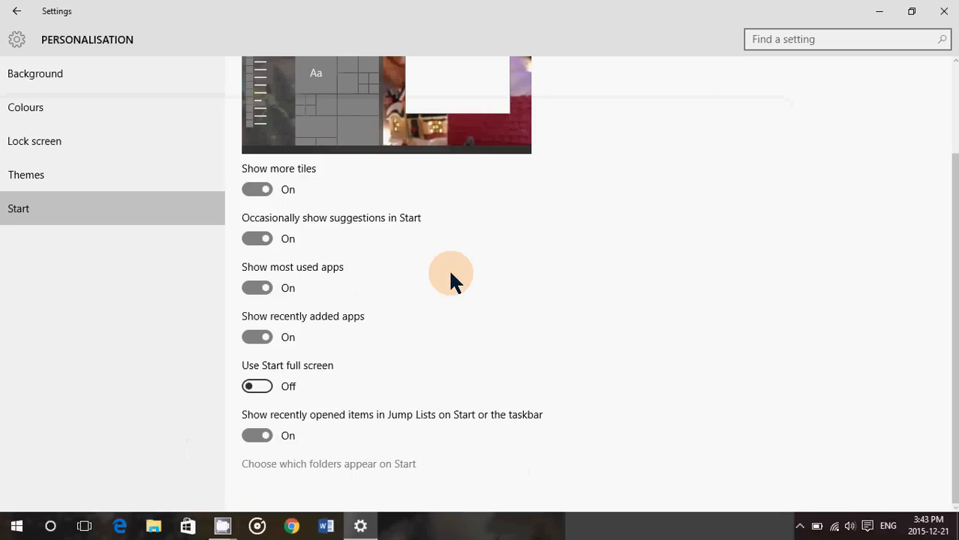
mouse_move(444, 302)
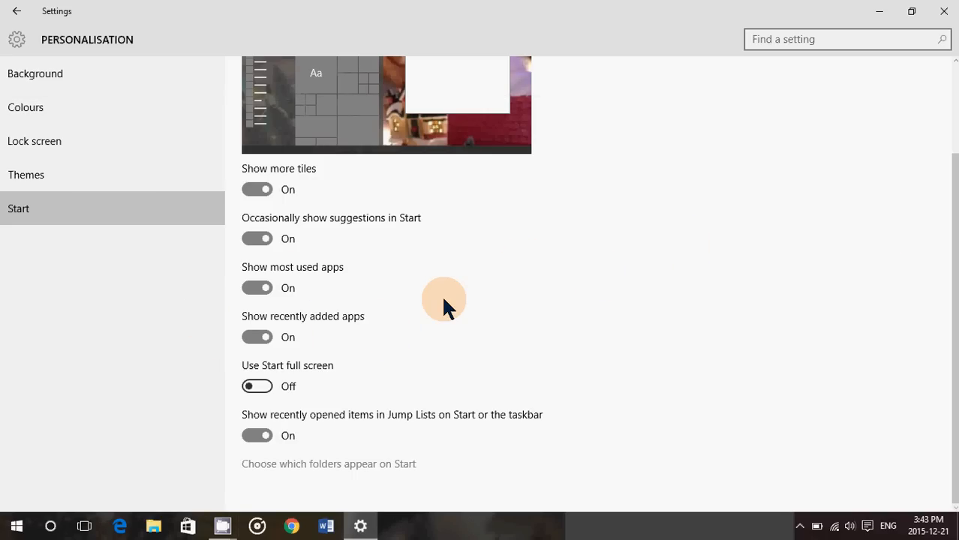
mouse_move(383, 347)
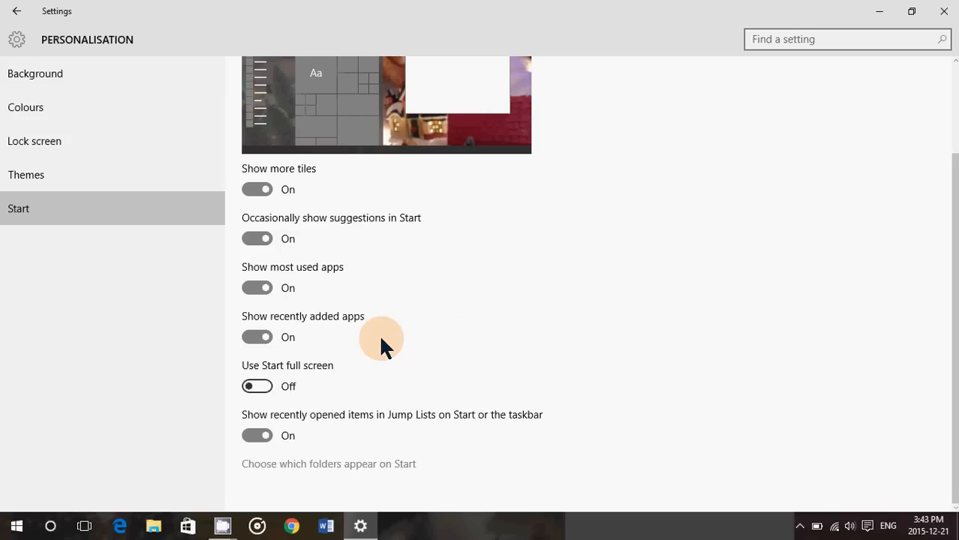
mouse_move(360, 378)
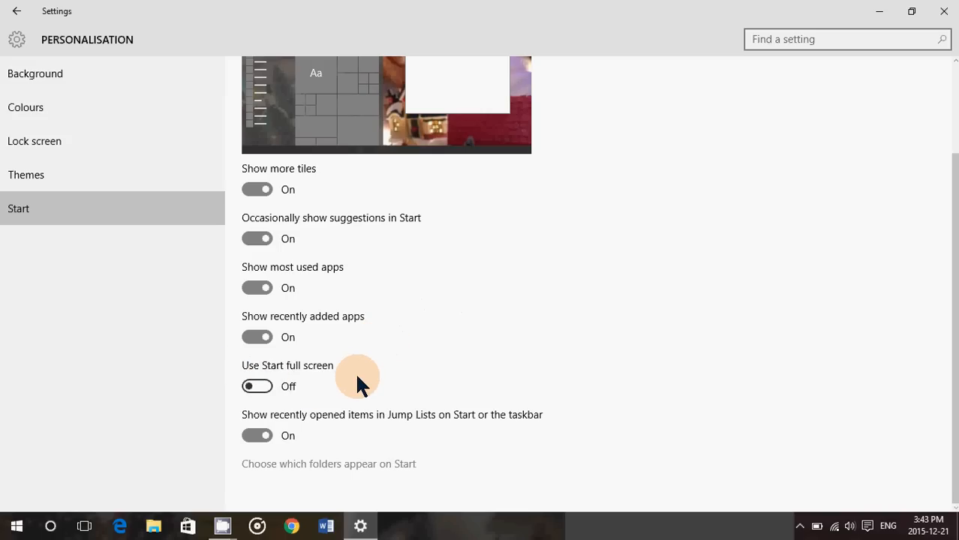
click(257, 386)
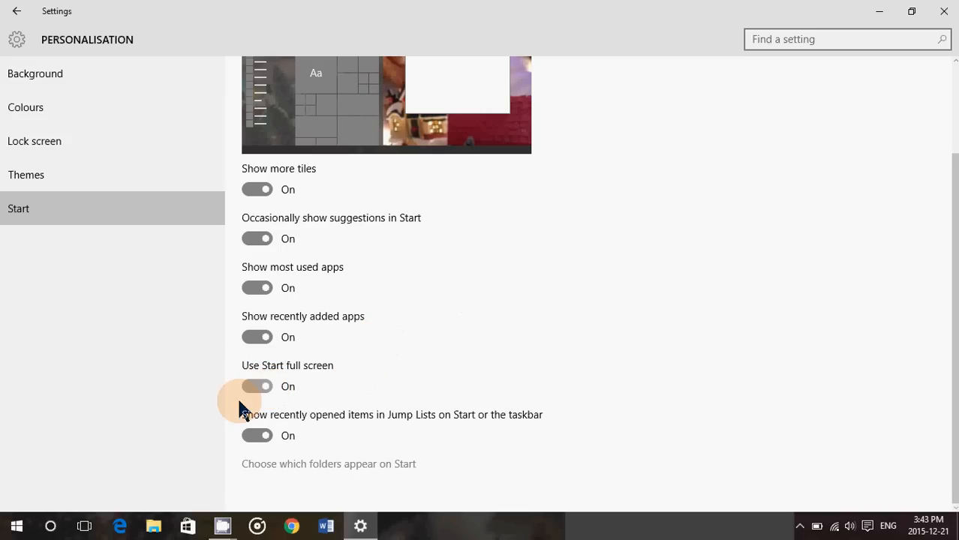
click(16, 525)
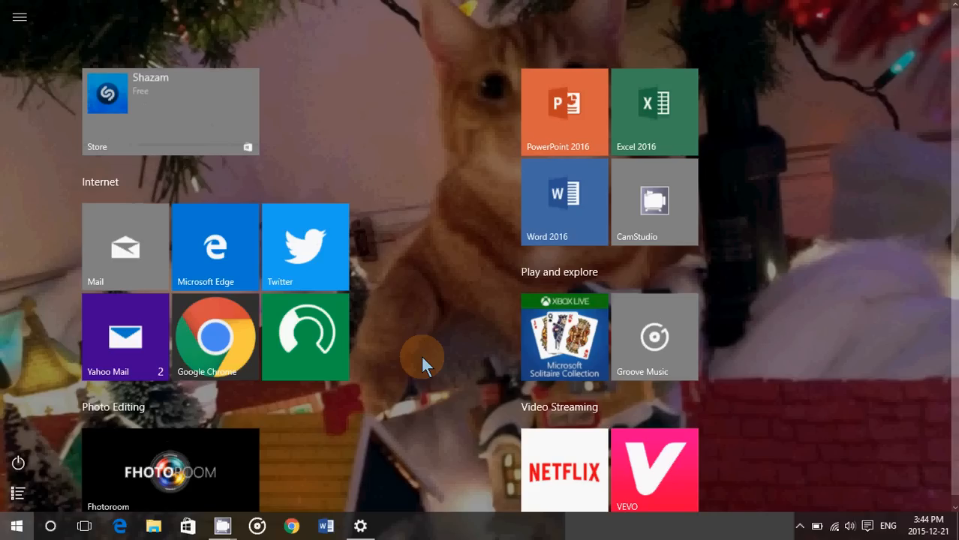
mouse_move(453, 324)
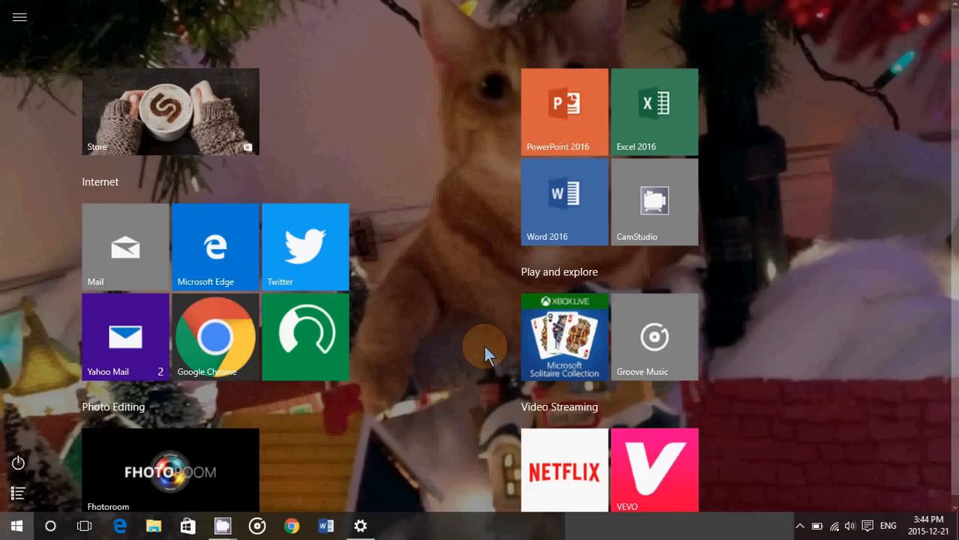
mouse_move(150, 465)
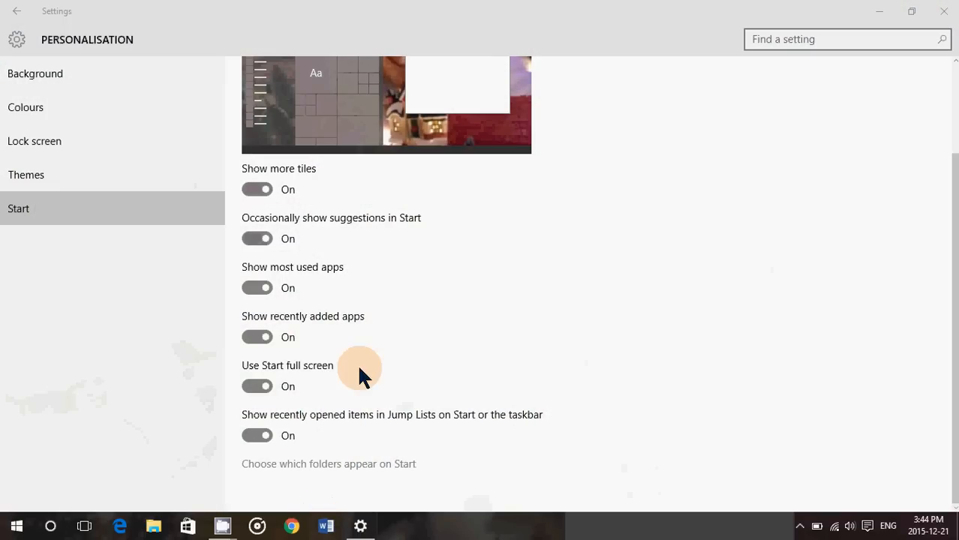
Switch 'Use Start full screen' back Off
click(258, 386)
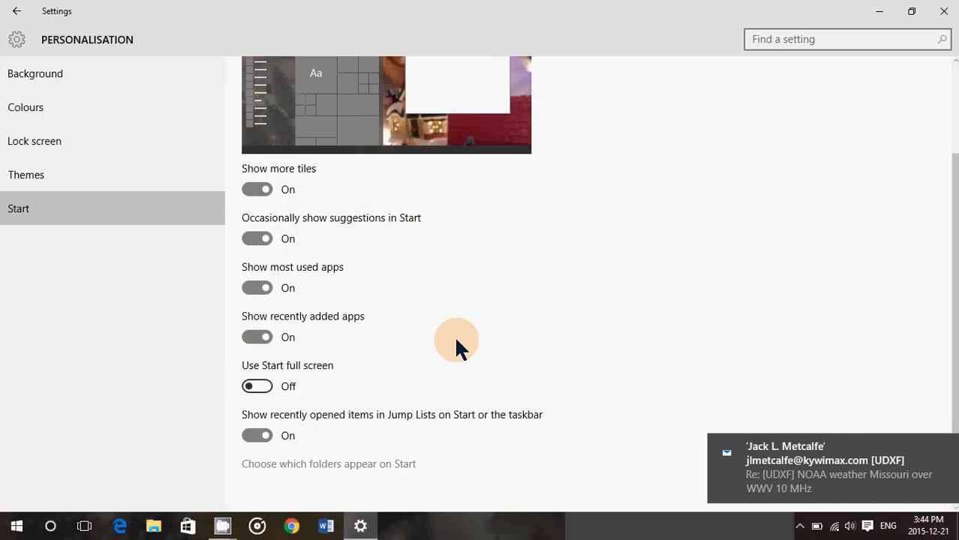
mouse_move(705, 368)
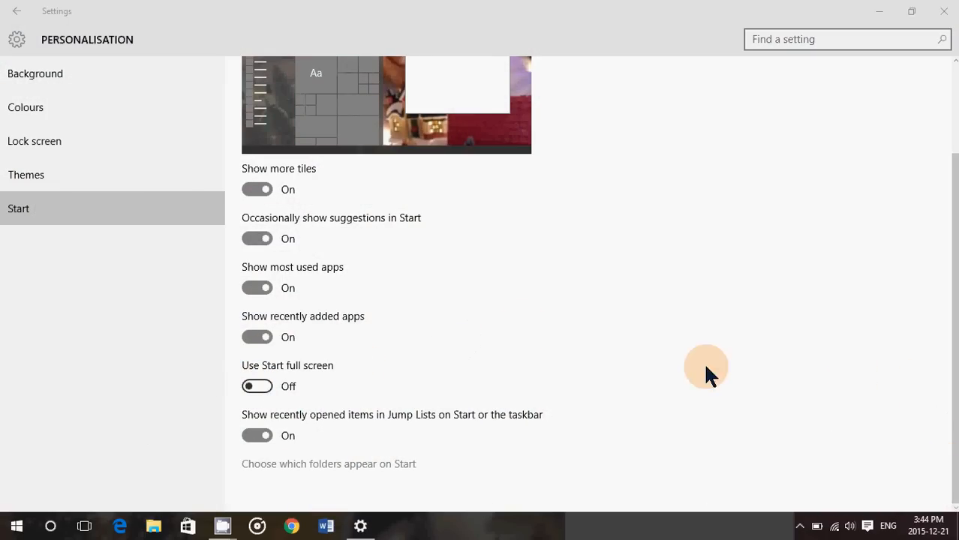
mouse_move(364, 432)
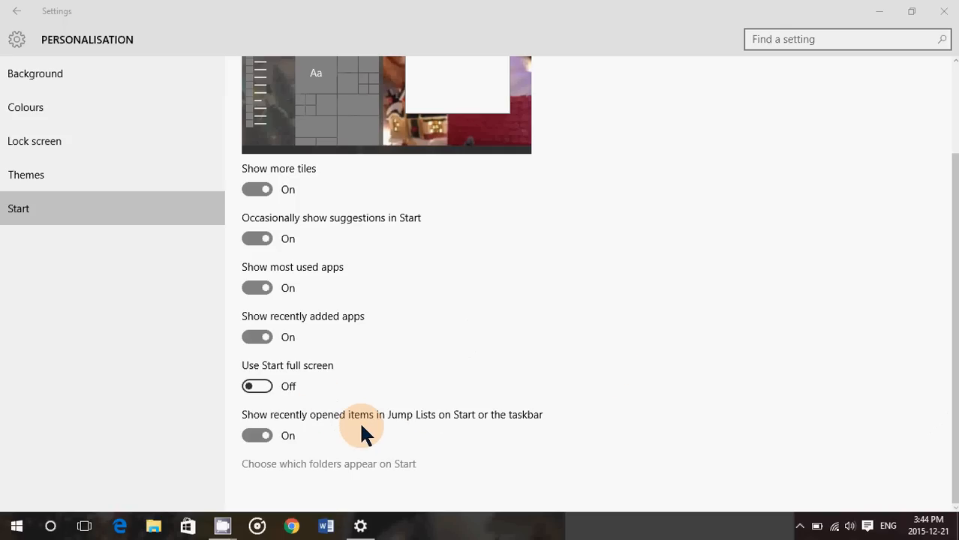
mouse_move(525, 438)
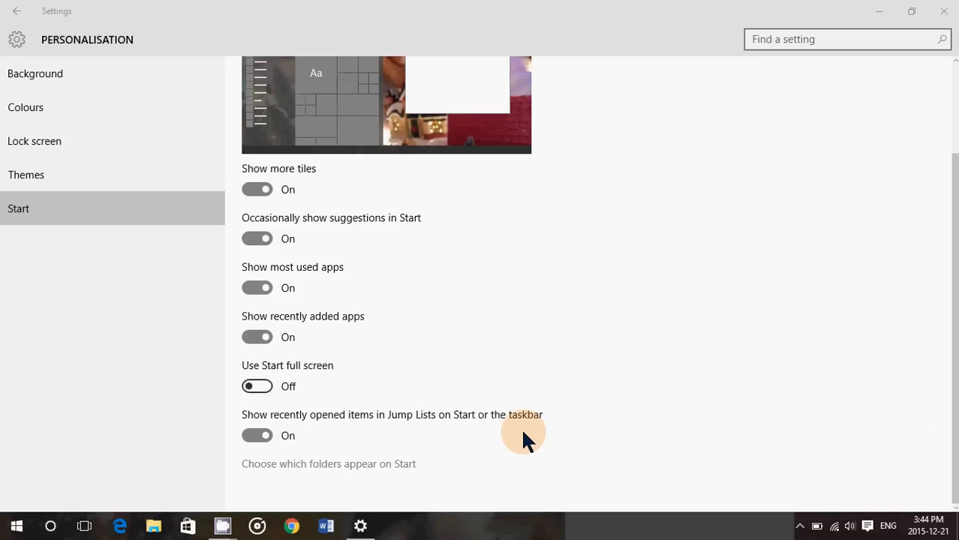
mouse_move(423, 438)
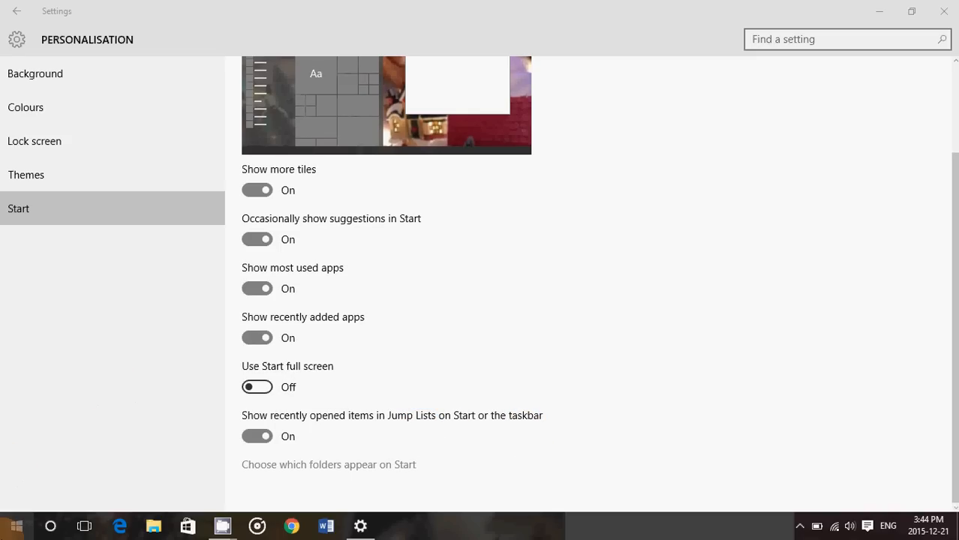
click(17, 525)
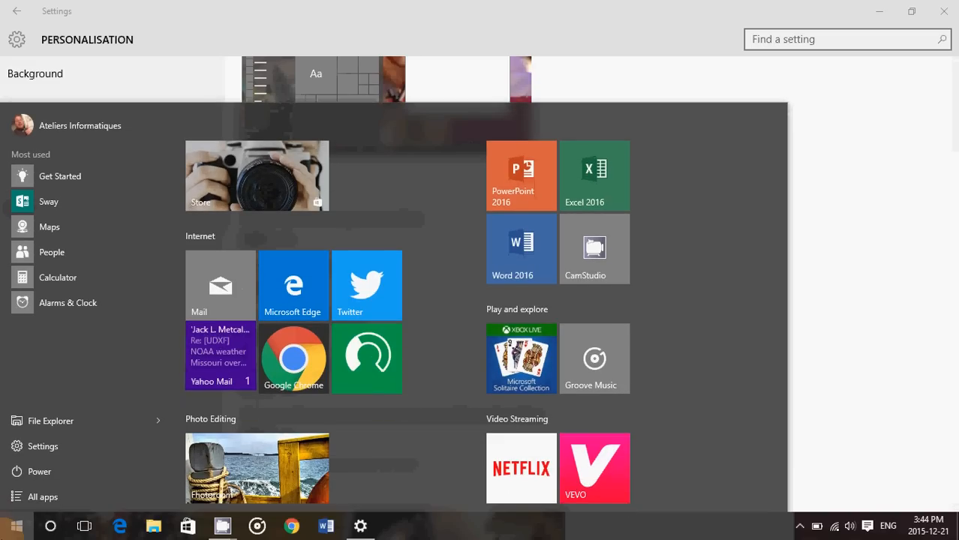
mouse_move(40, 446)
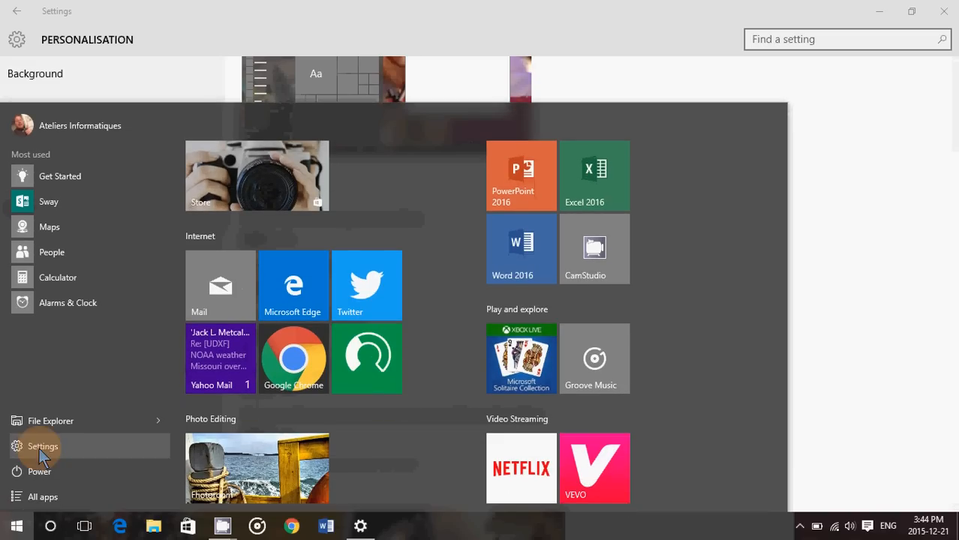
mouse_move(165, 427)
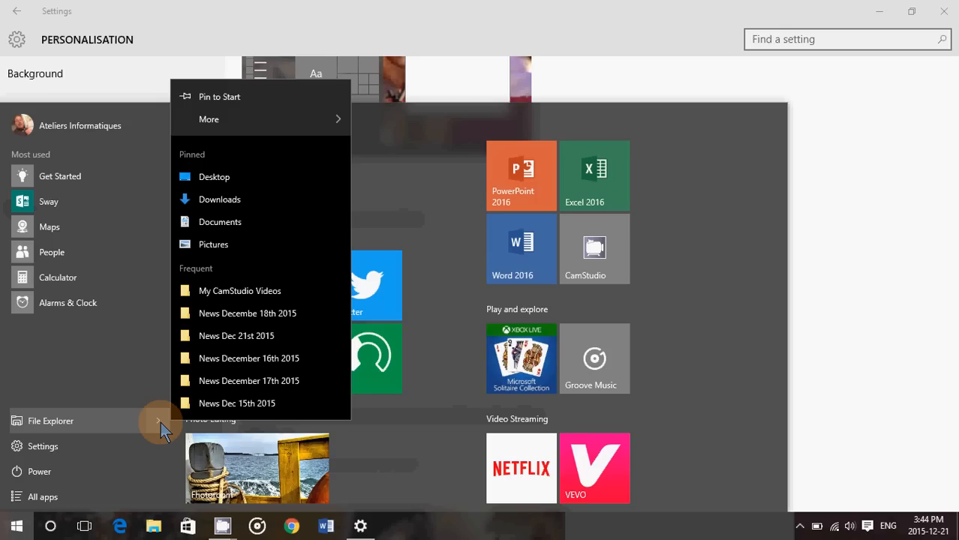
mouse_move(86, 342)
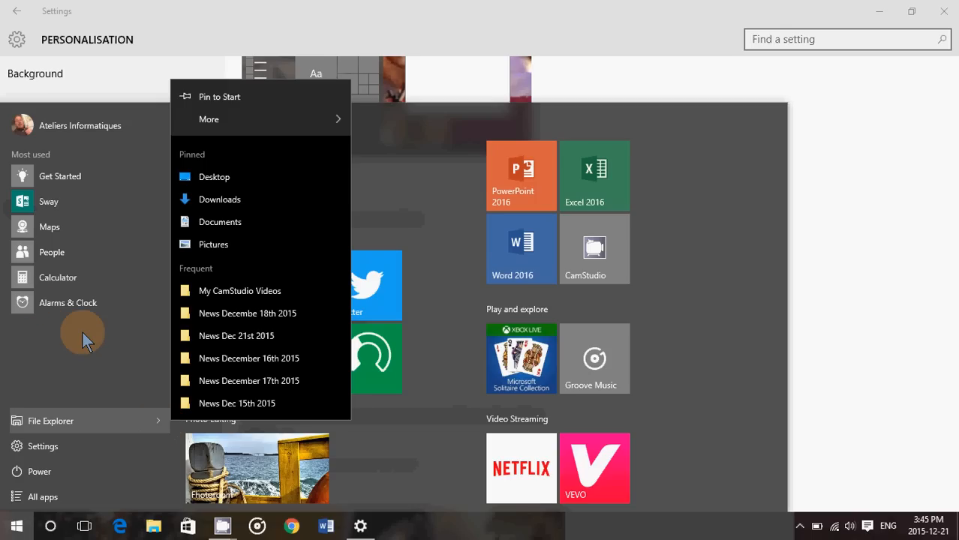
click(83, 333)
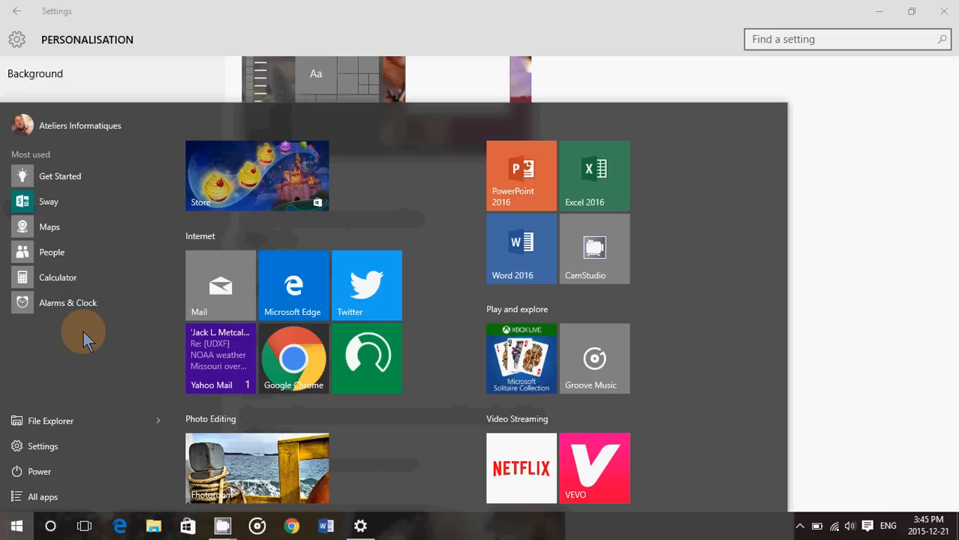
mouse_move(162, 420)
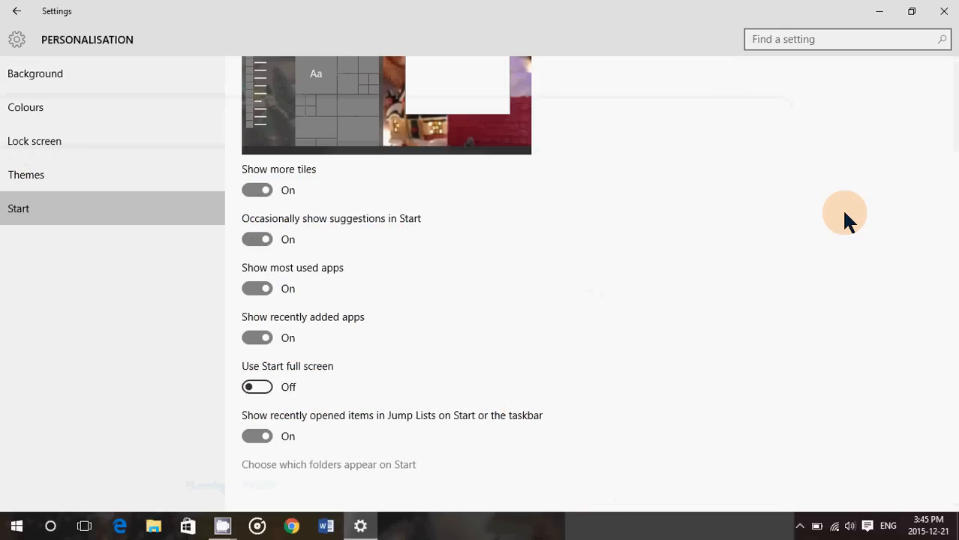
Close the Settings window, leaving the Start options as set and the desktop showing
scroll(up, 3)
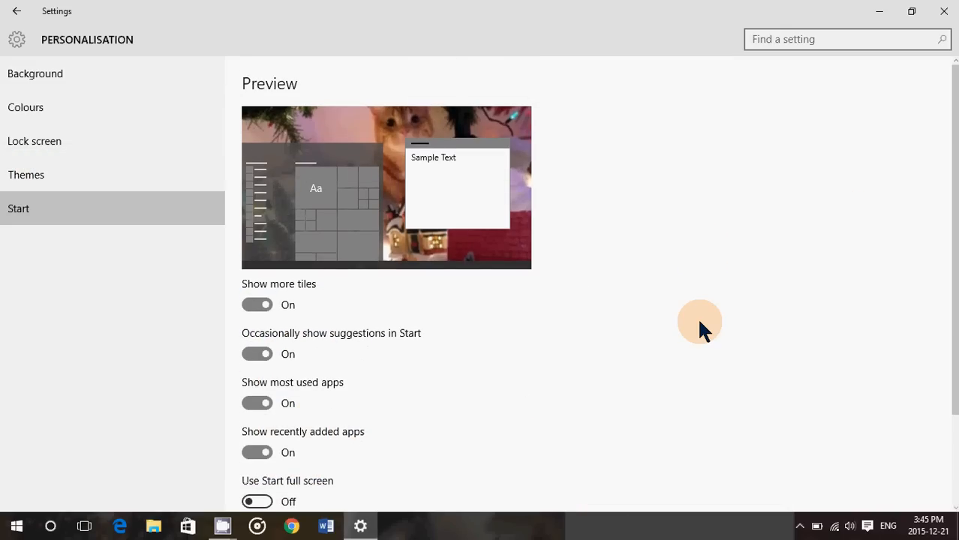
scroll(down, 3)
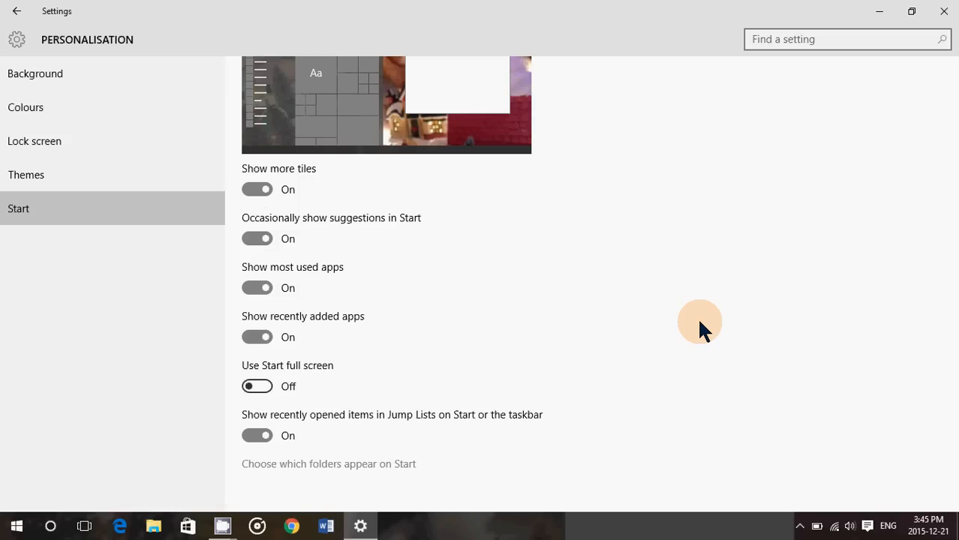
mouse_move(944, 13)
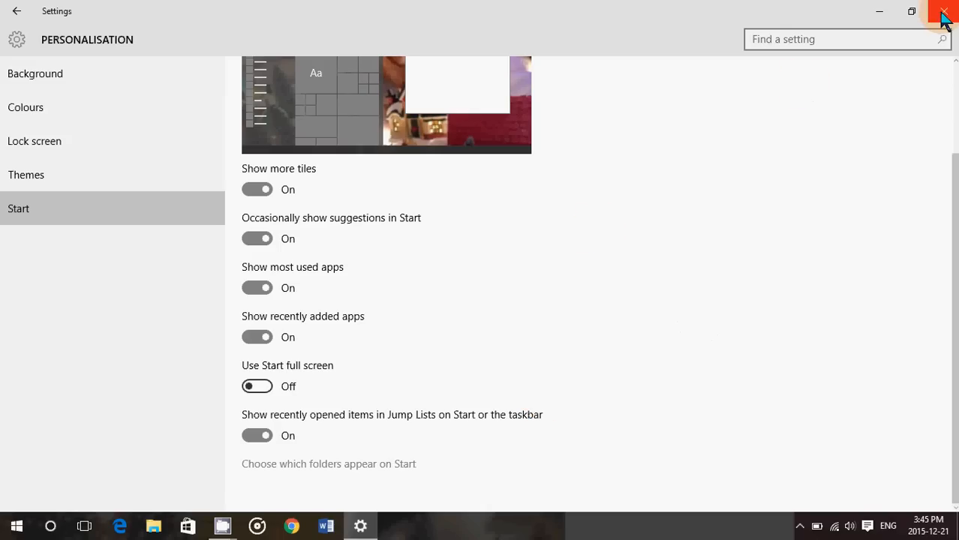
click(946, 13)
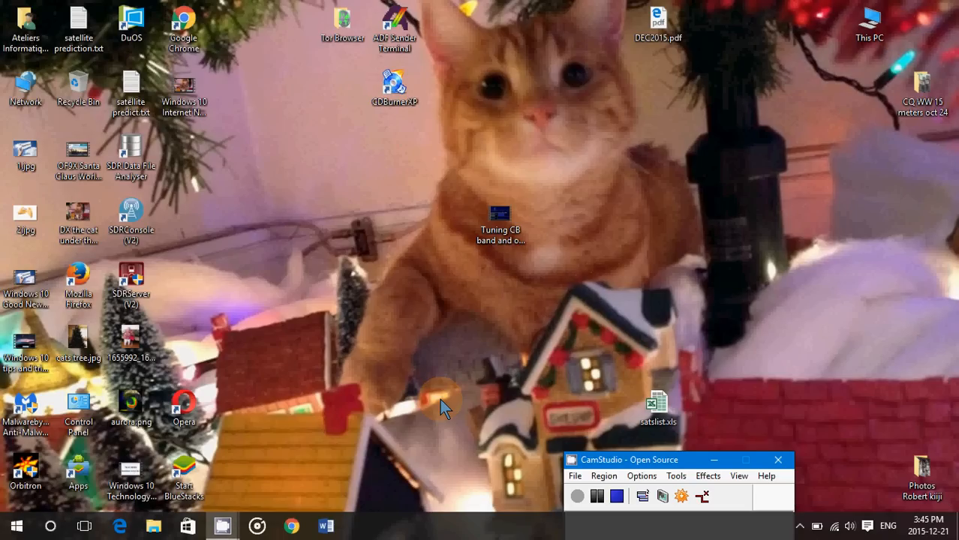